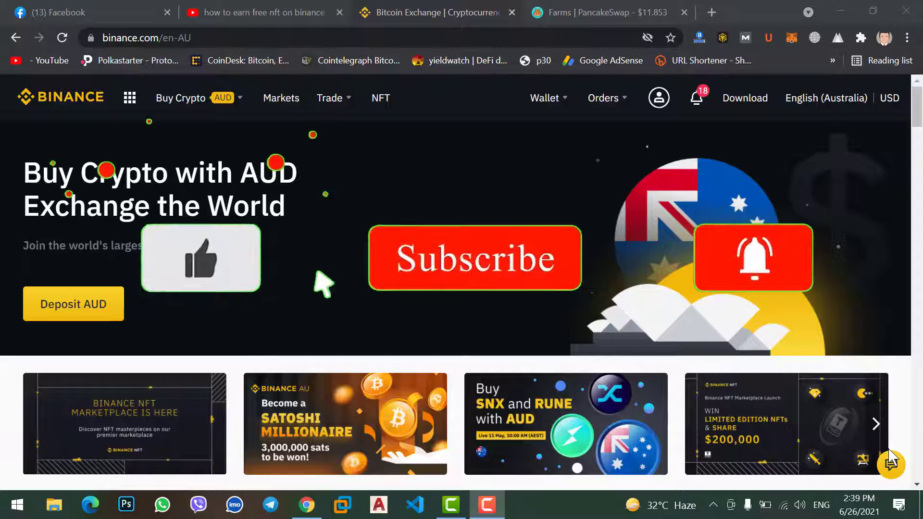
pyautogui.moveTo(765, 289)
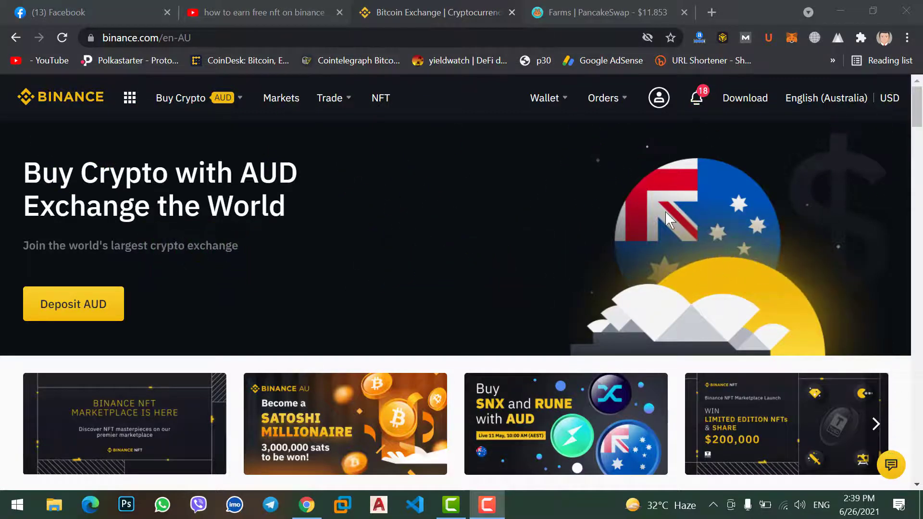
# Go to the Fiat and Spot wallet from the Wallet menu
pyautogui.click(543, 98)
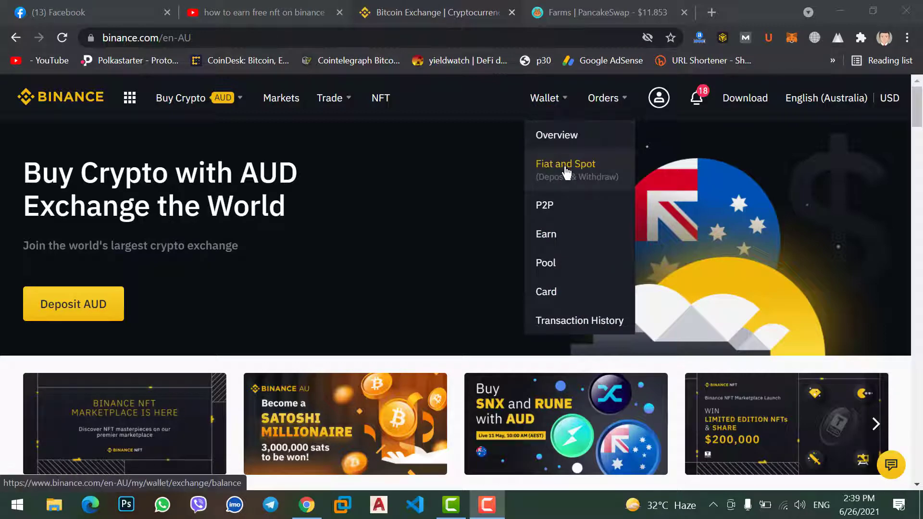
pyautogui.click(565, 169)
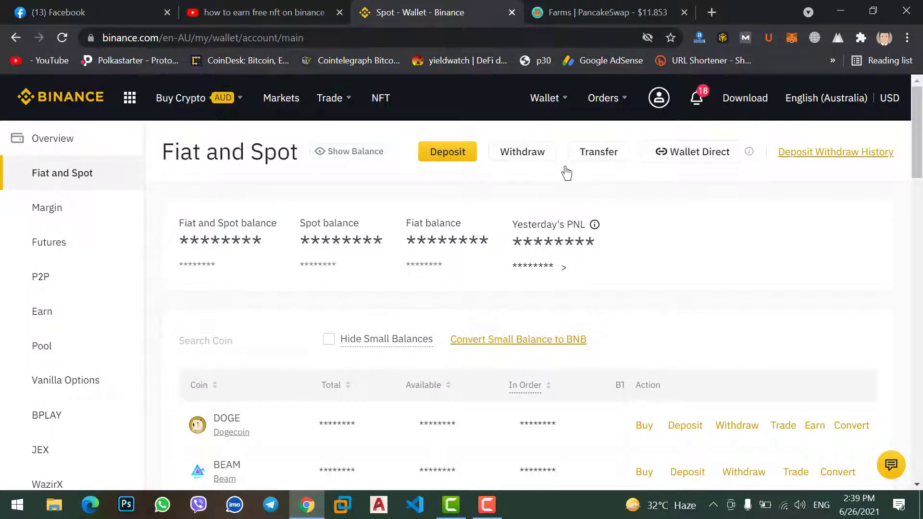
# Search the coin list for 'doge' and start a deposit from the DOGE row
pyautogui.scroll(-3)
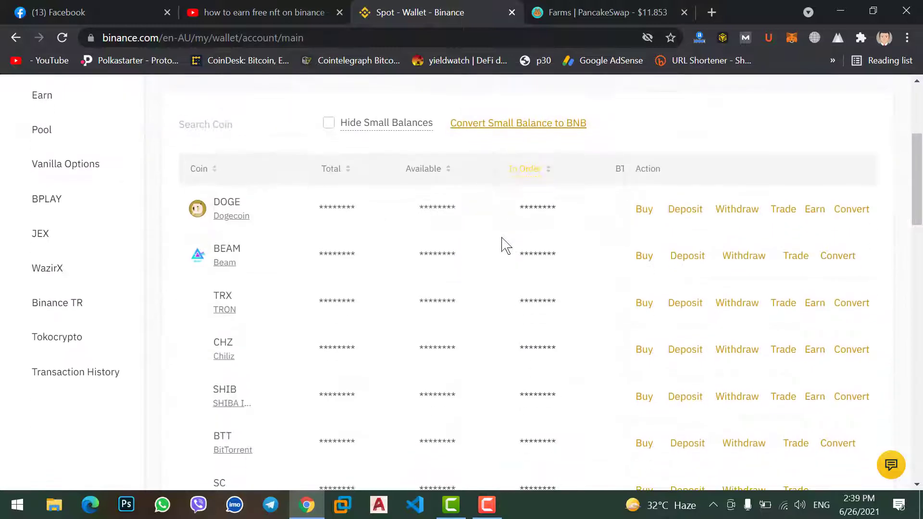
pyautogui.moveTo(231, 215)
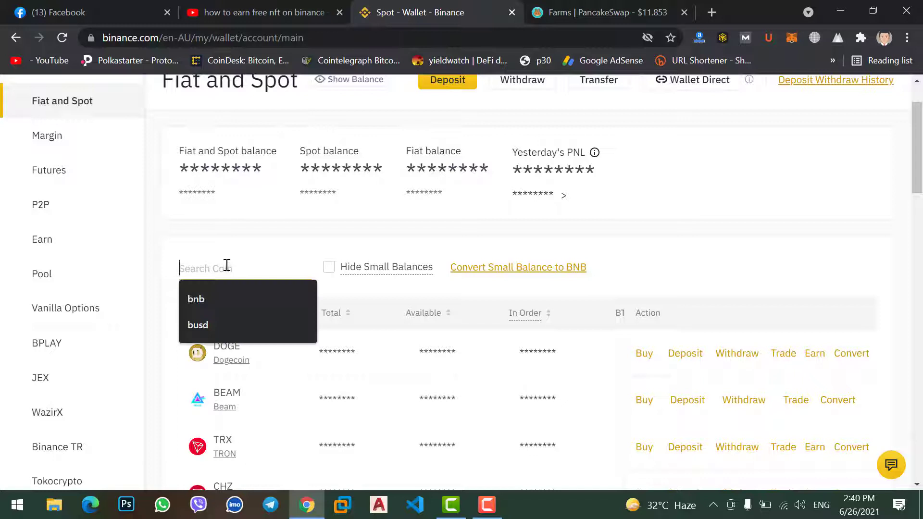
pyautogui.write('doge')
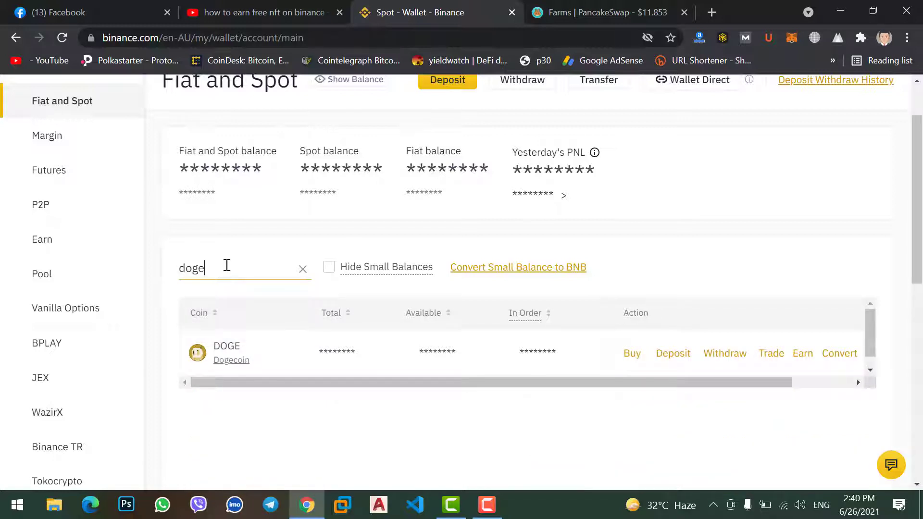
pyautogui.moveTo(673, 353)
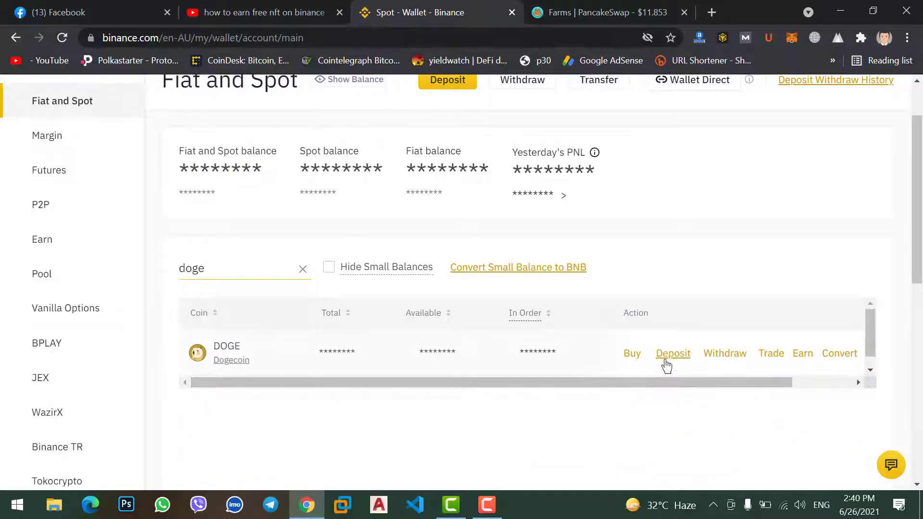
pyautogui.click(673, 354)
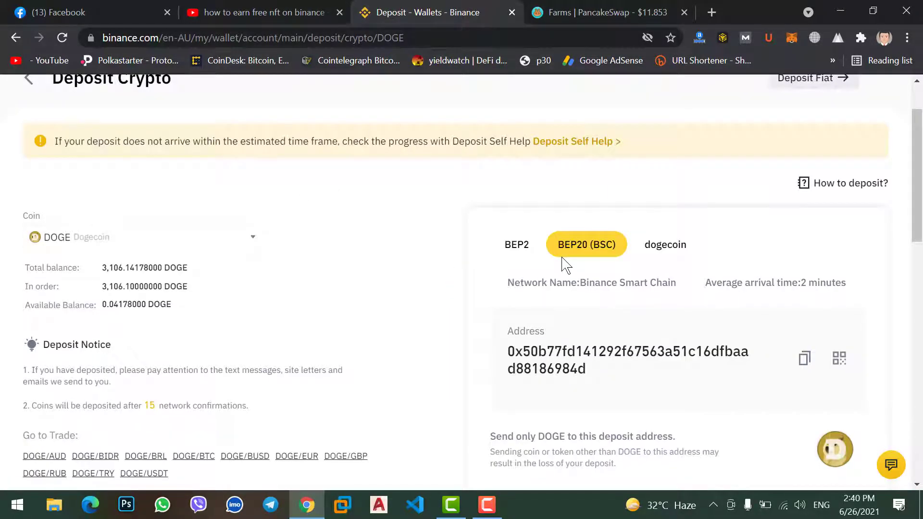
pyautogui.moveTo(516, 257)
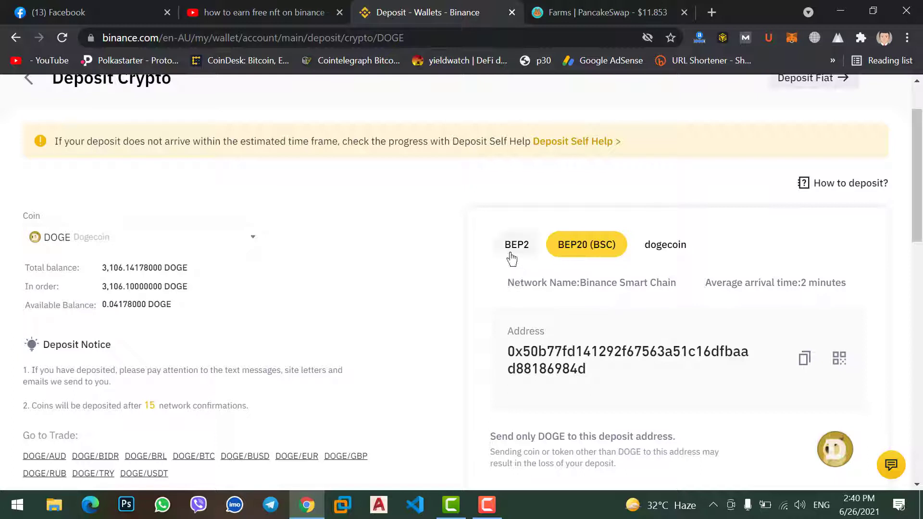
pyautogui.moveTo(586, 247)
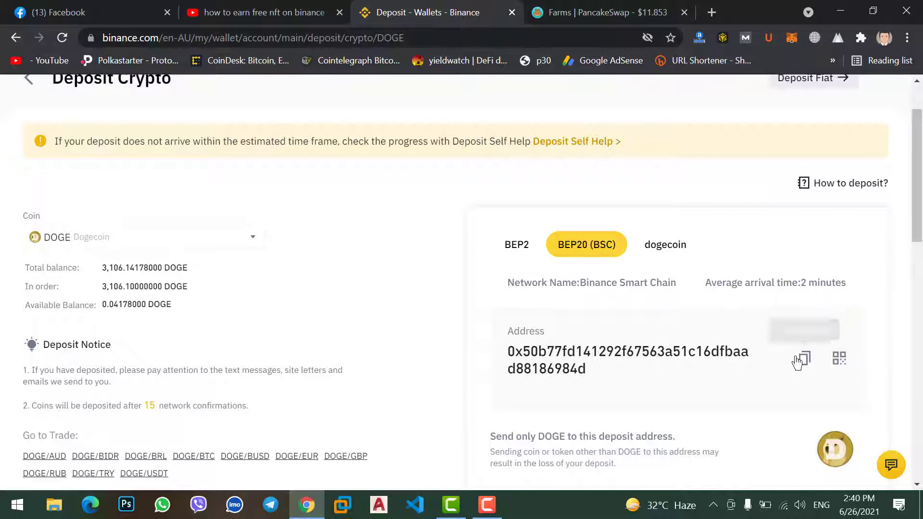
pyautogui.moveTo(802, 360)
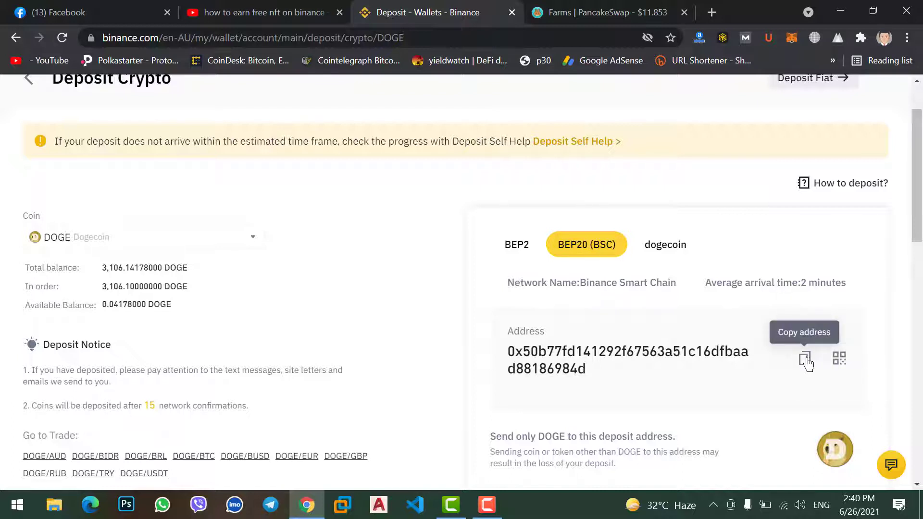
pyautogui.moveTo(795, 46)
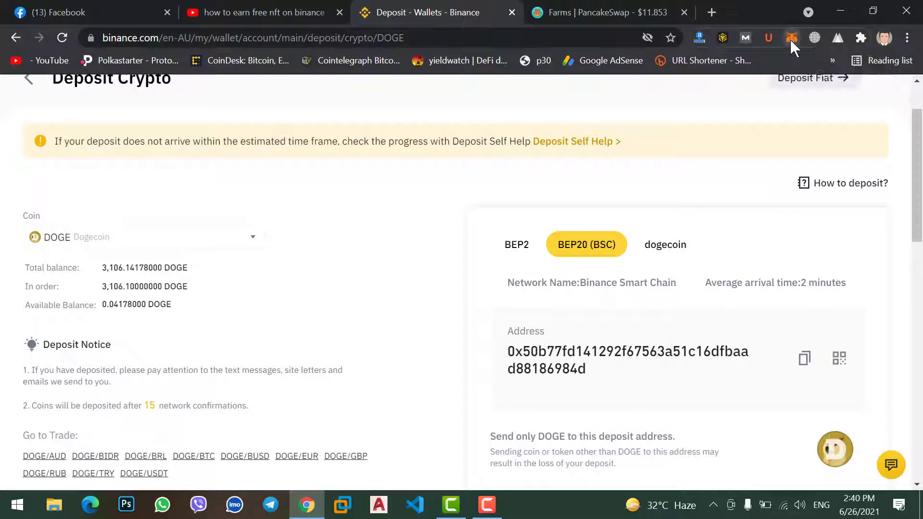
# In MetaMask's Assets list, locate and open the DOGE token showing 1394.399 DOGE
pyautogui.click(792, 38)
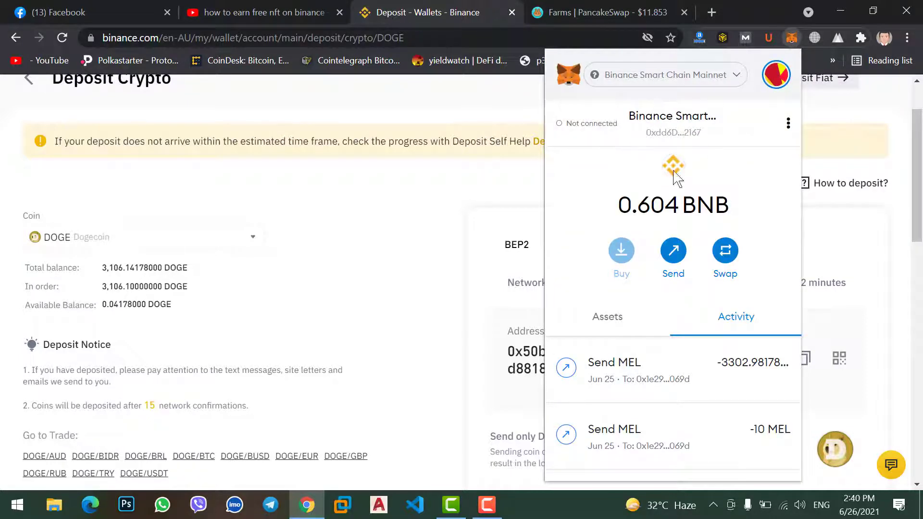
pyautogui.scroll(-3)
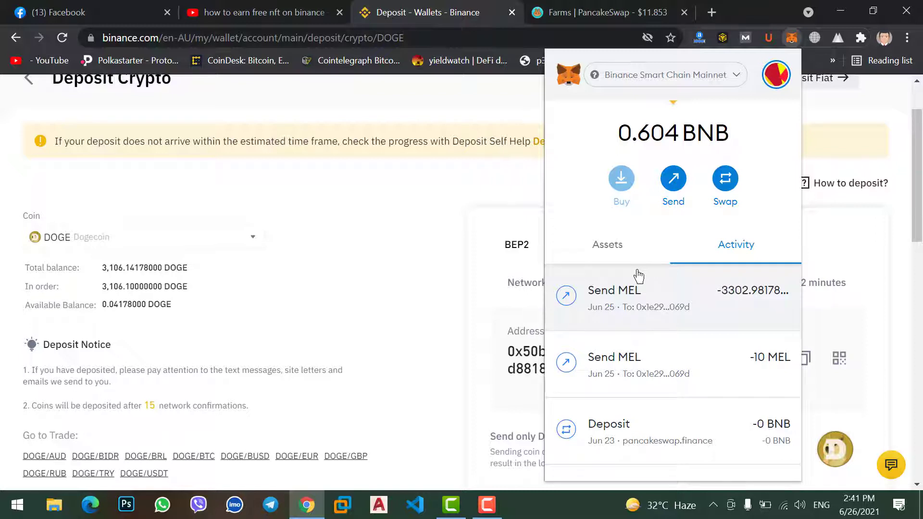
pyautogui.moveTo(618, 248)
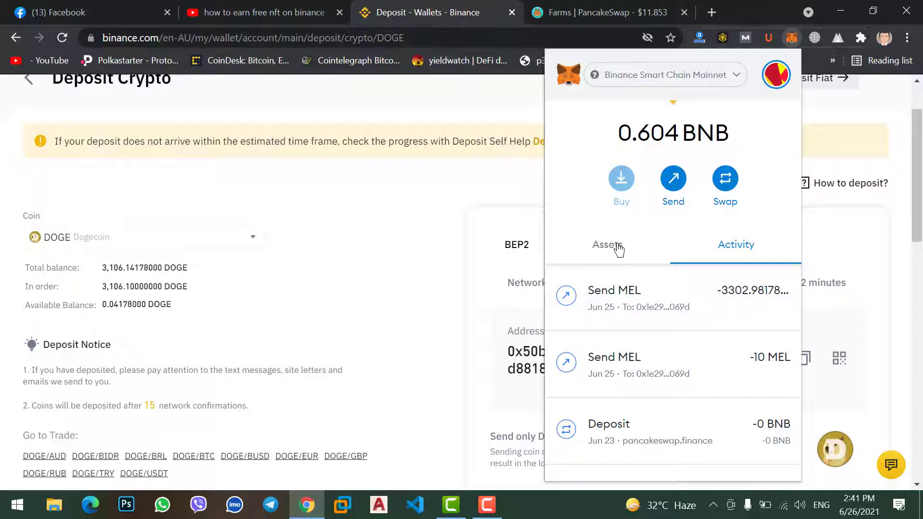
pyautogui.click(607, 244)
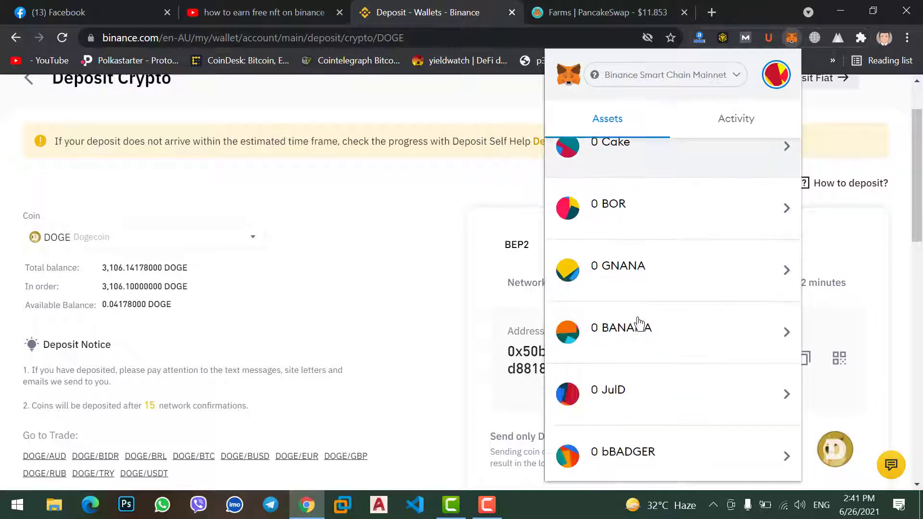
pyautogui.scroll(-3)
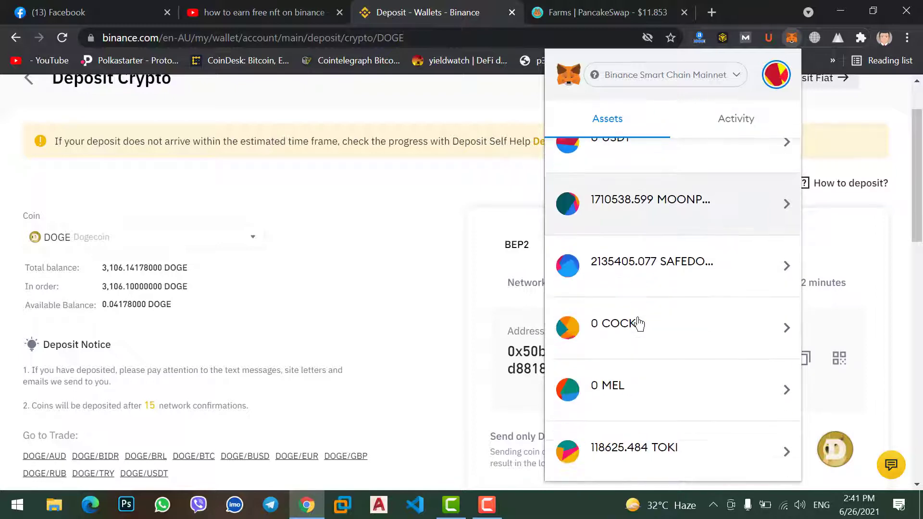
pyautogui.scroll(-3)
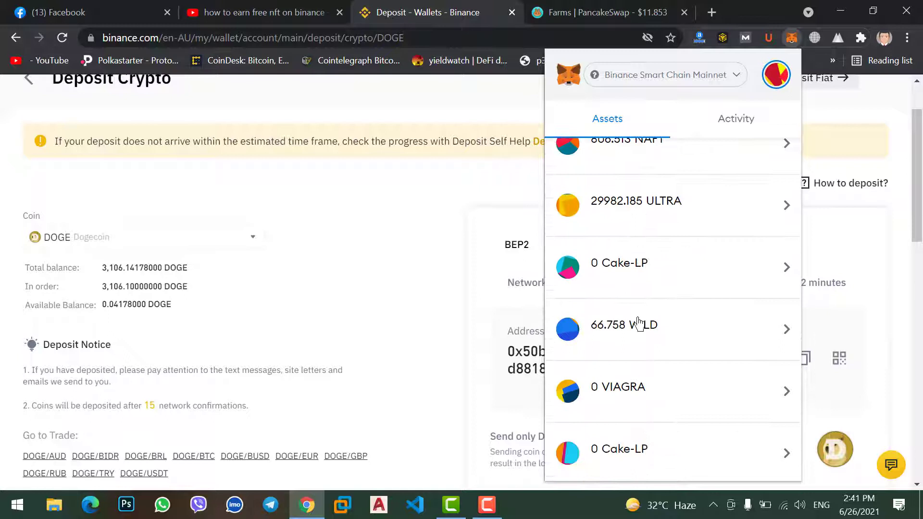
pyautogui.scroll(-3)
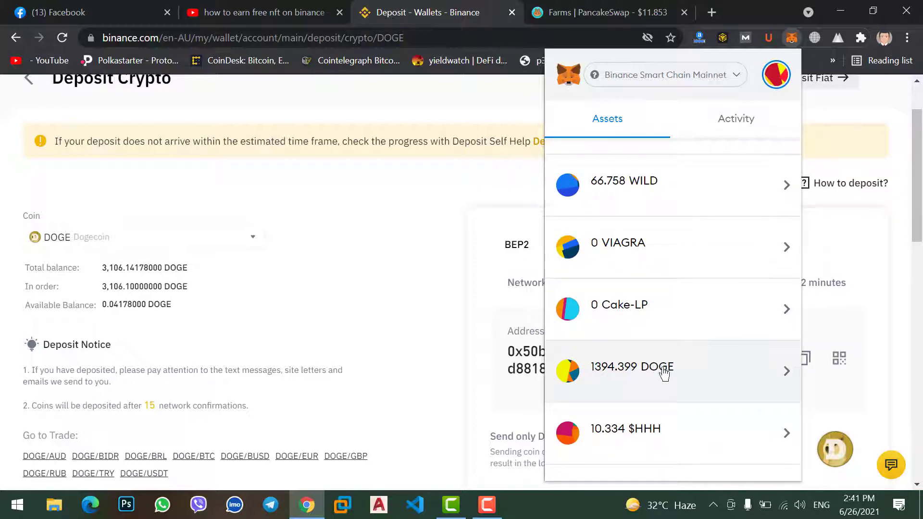
pyautogui.click(664, 371)
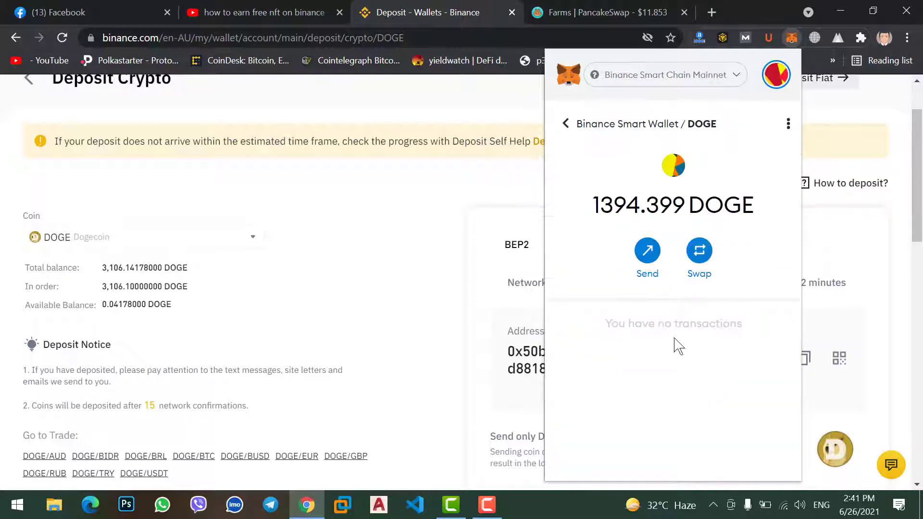
# Prepare a send of 10 DOGE to the Binance BNB recipient and proceed to review
pyautogui.click(647, 250)
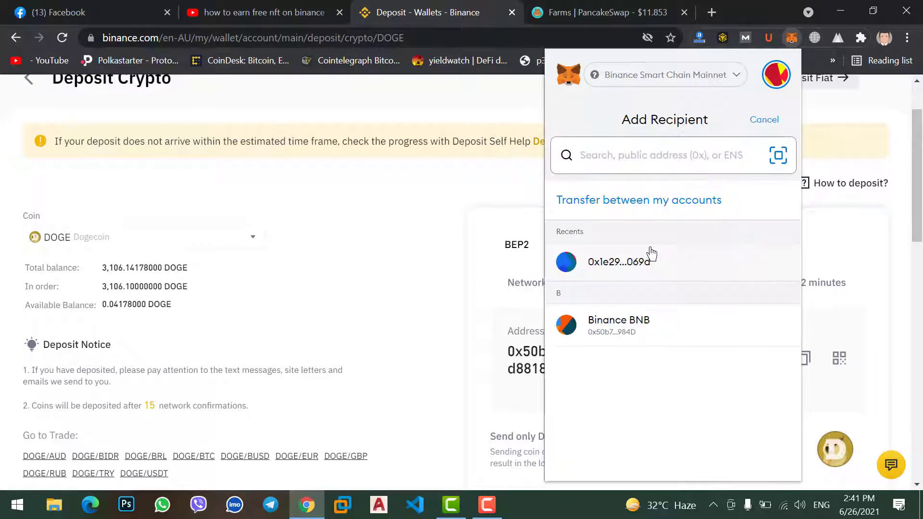
pyautogui.rightClick(648, 155)
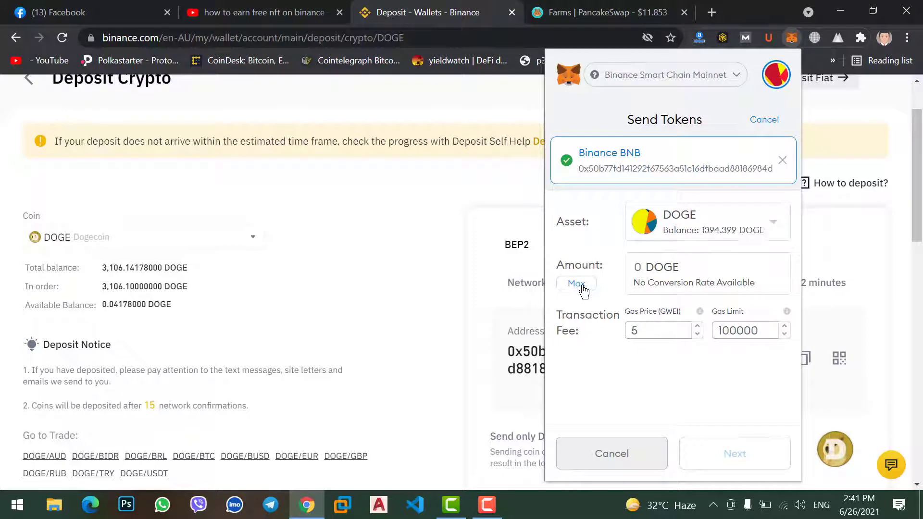
pyautogui.click(576, 284)
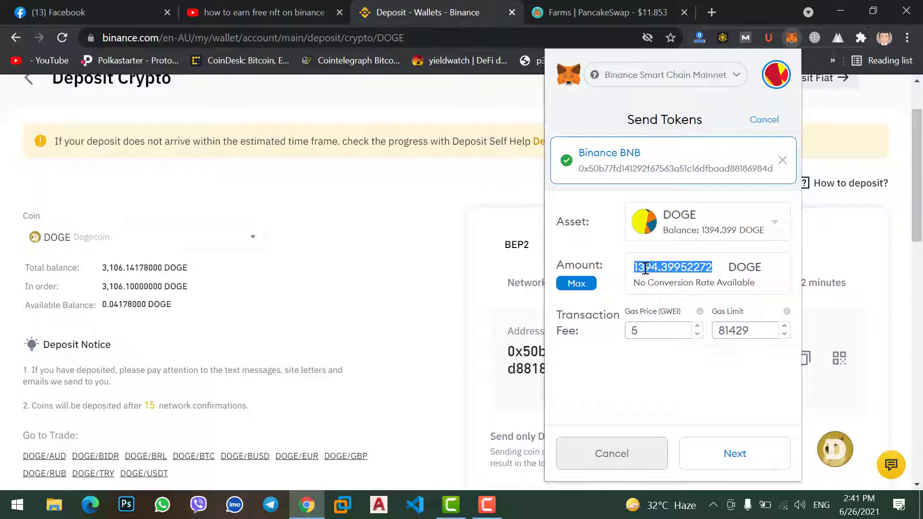
pyautogui.write('10')
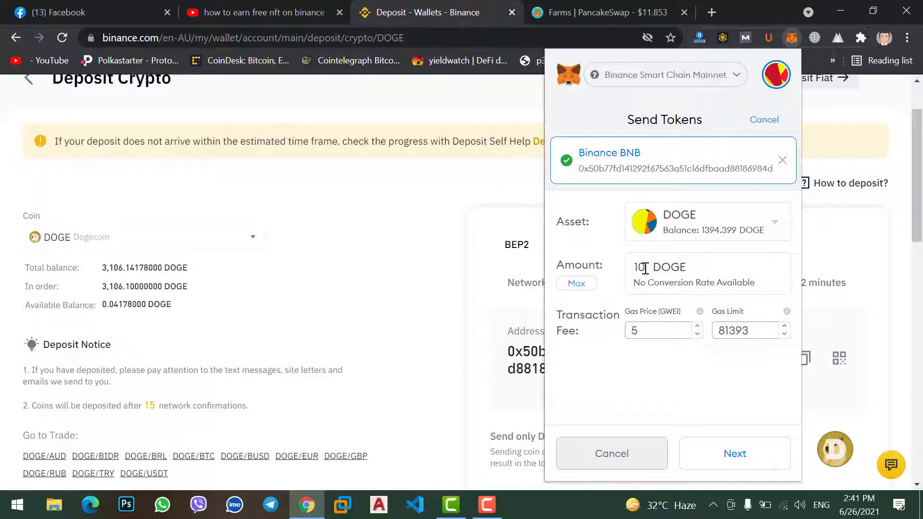
pyautogui.moveTo(731, 444)
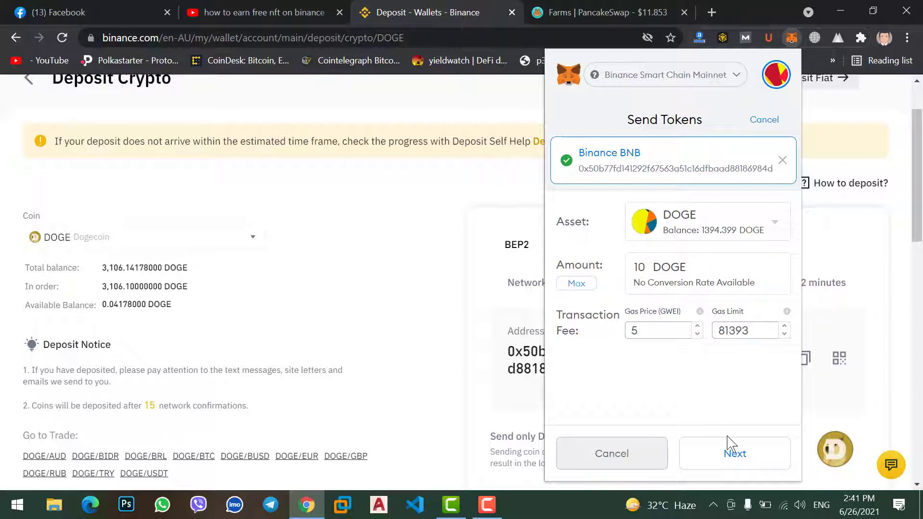
pyautogui.click(735, 453)
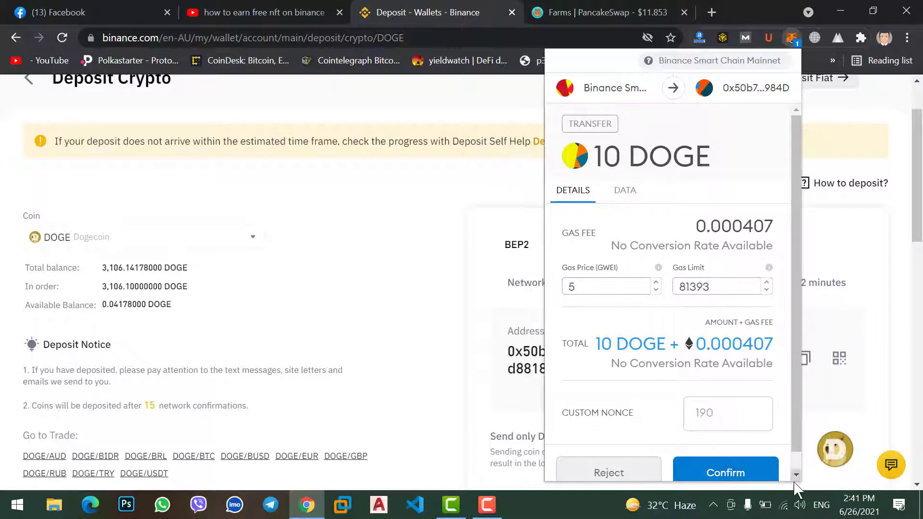
# Confirm the 10 DOGE transfer to the Binance address
pyautogui.click(725, 472)
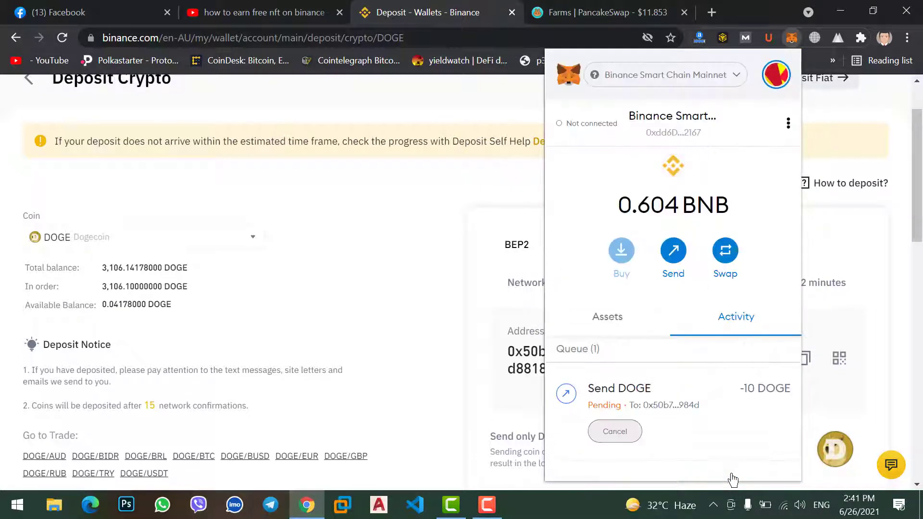
pyautogui.moveTo(608, 413)
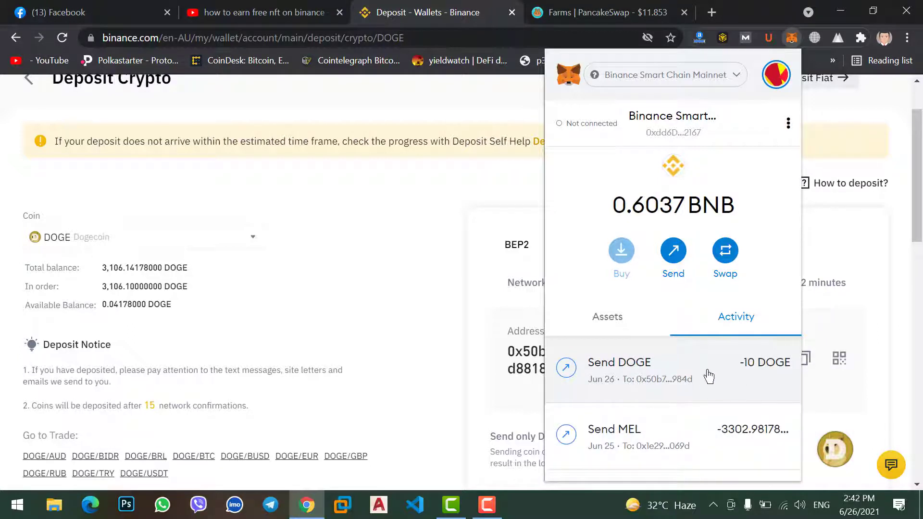
pyautogui.moveTo(690, 374)
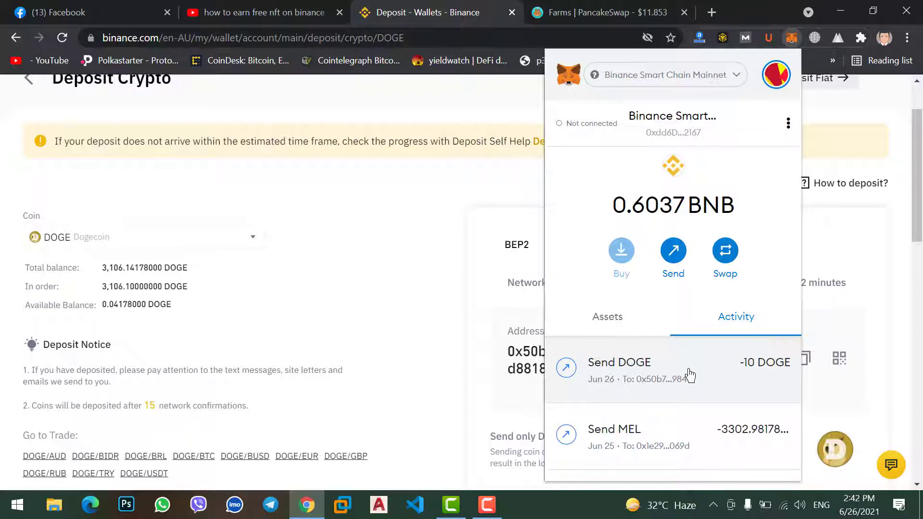
# Dismiss MetaMask and view the Recent Deposit History listing BNB and BUSD deposits
pyautogui.click(362, 263)
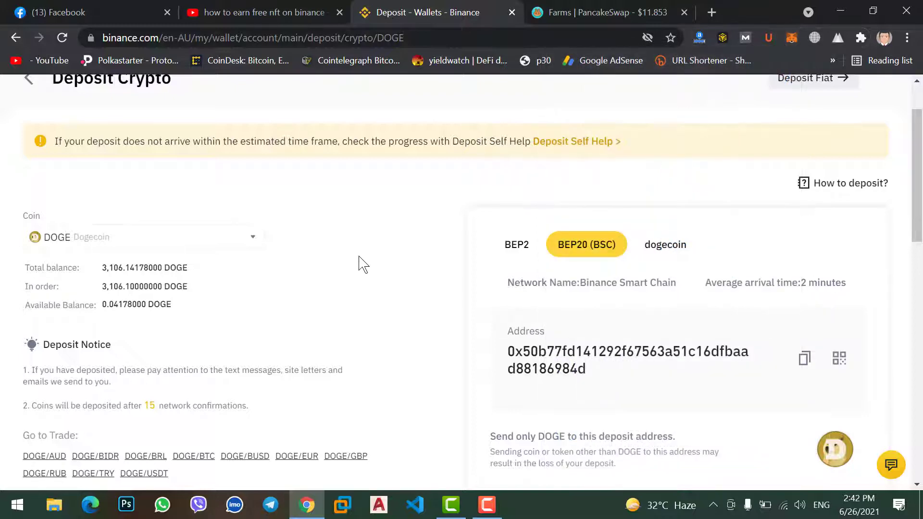
pyautogui.scroll(3)
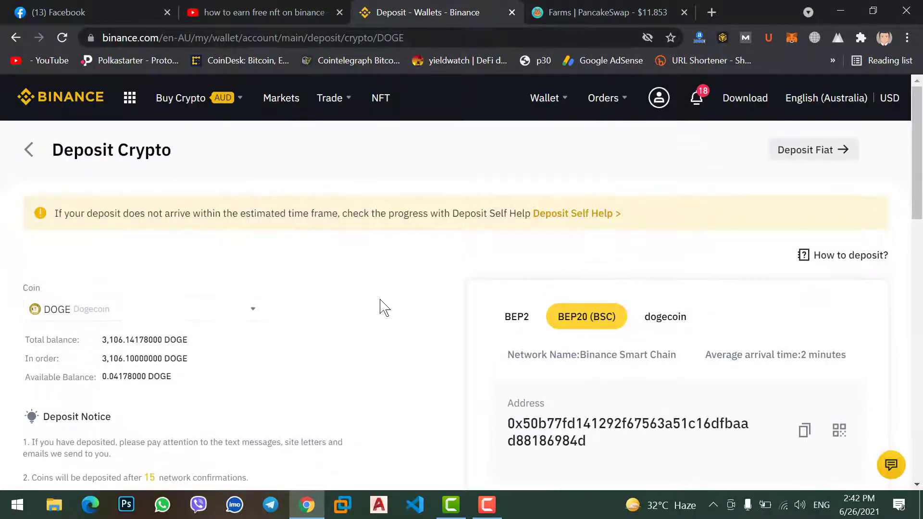
pyautogui.scroll(-3)
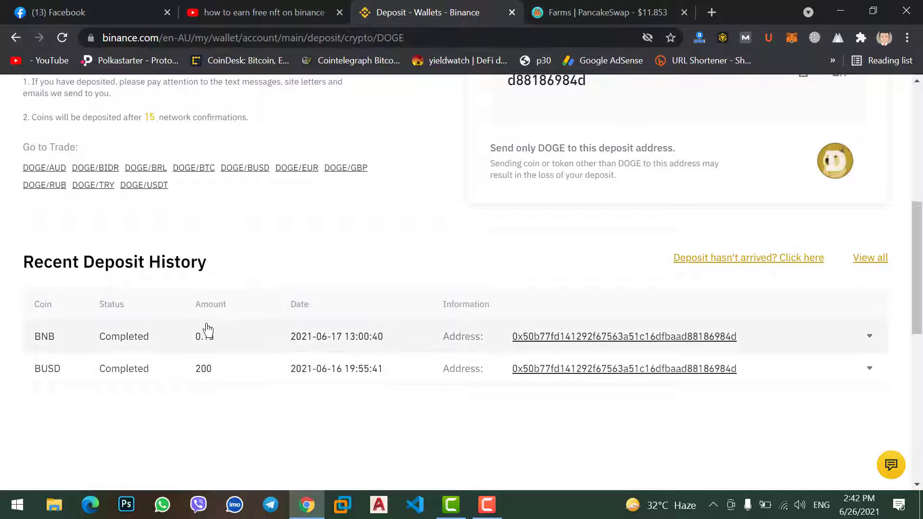
pyautogui.moveTo(121, 342)
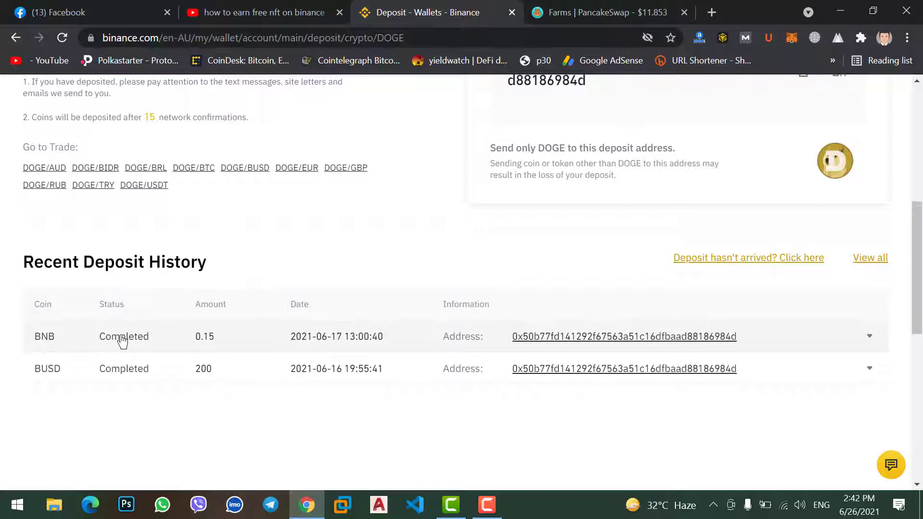
pyautogui.moveTo(246, 342)
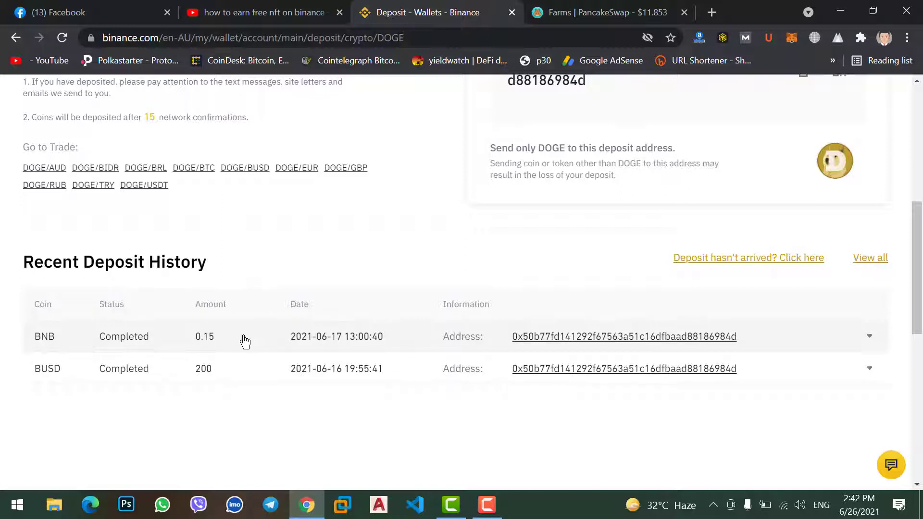
pyautogui.moveTo(288, 336)
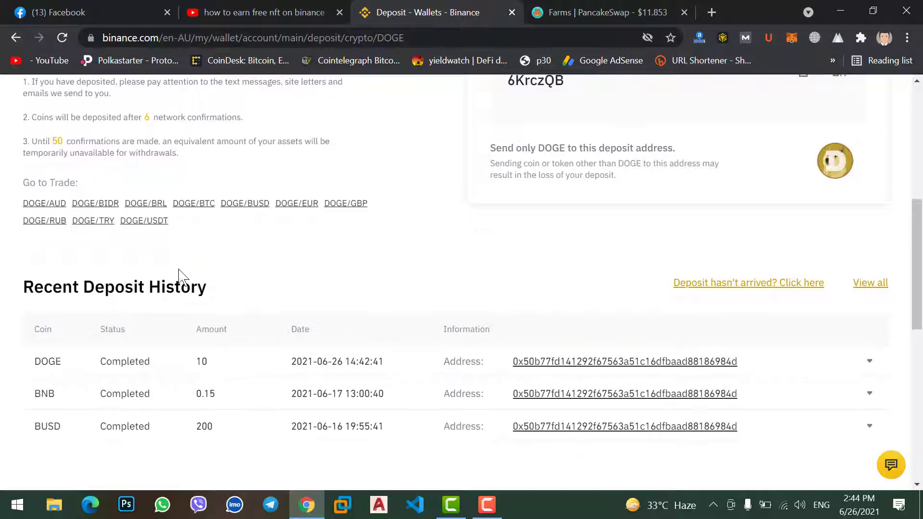
pyautogui.moveTo(148, 361)
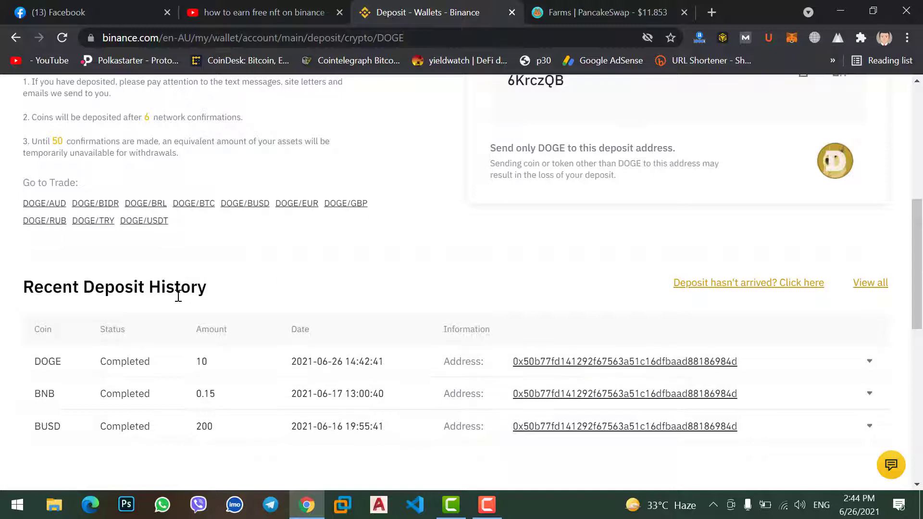
pyautogui.moveTo(137, 360)
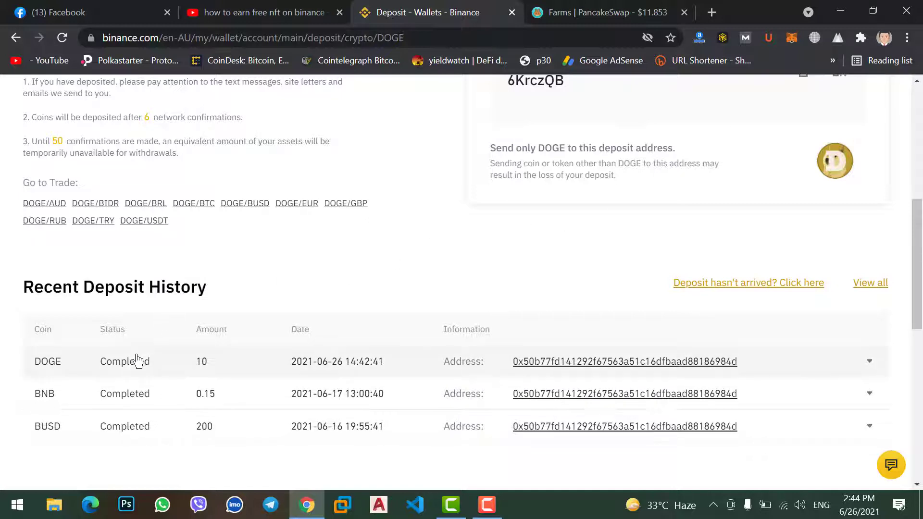
pyautogui.moveTo(788, 56)
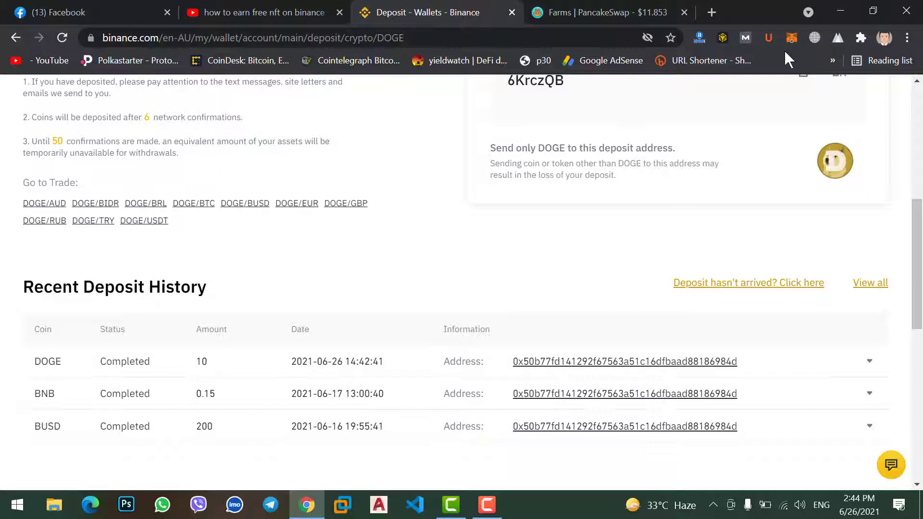
pyautogui.moveTo(792, 37)
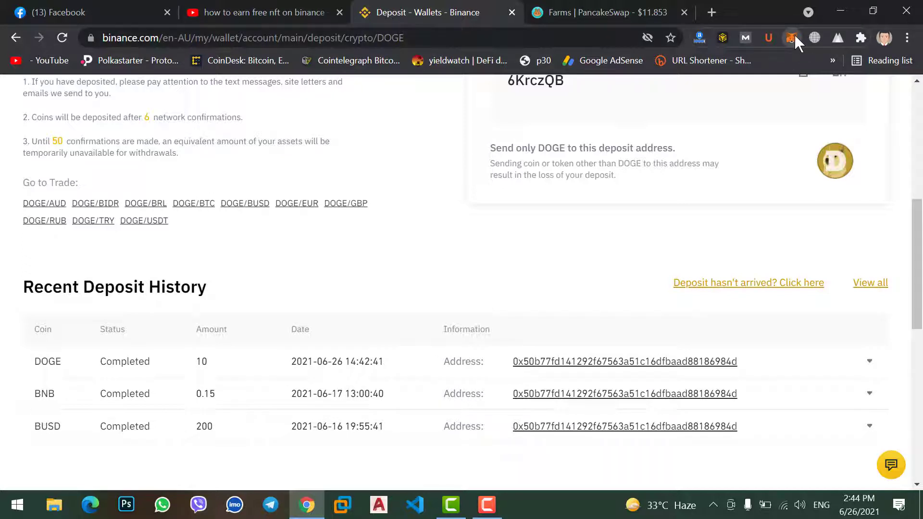
# Review MetaMask's asset list past BNB through TOKI, bShiba, NAFT and WILD holdings
pyautogui.click(791, 38)
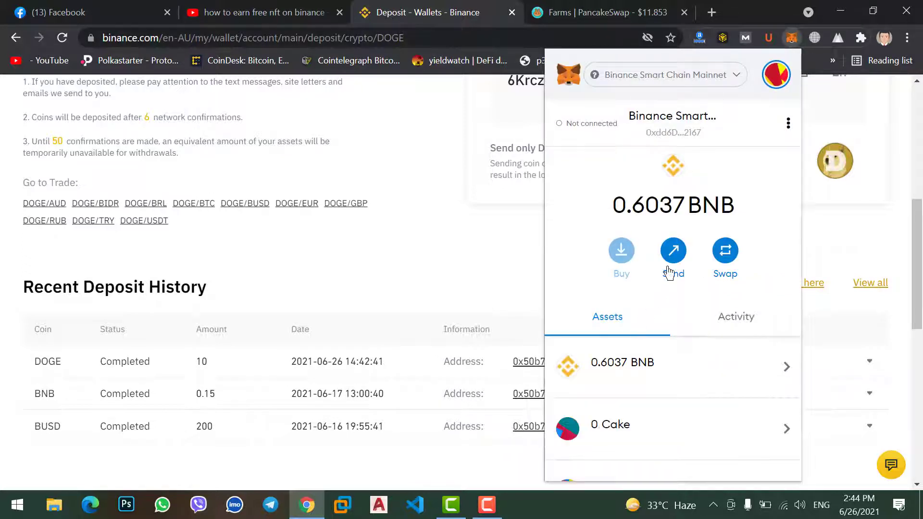
pyautogui.scroll(-3)
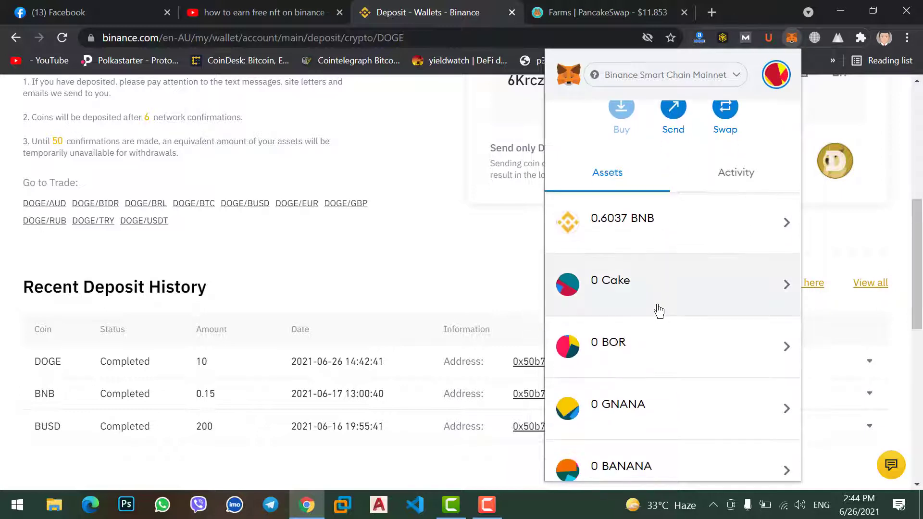
pyautogui.scroll(-3)
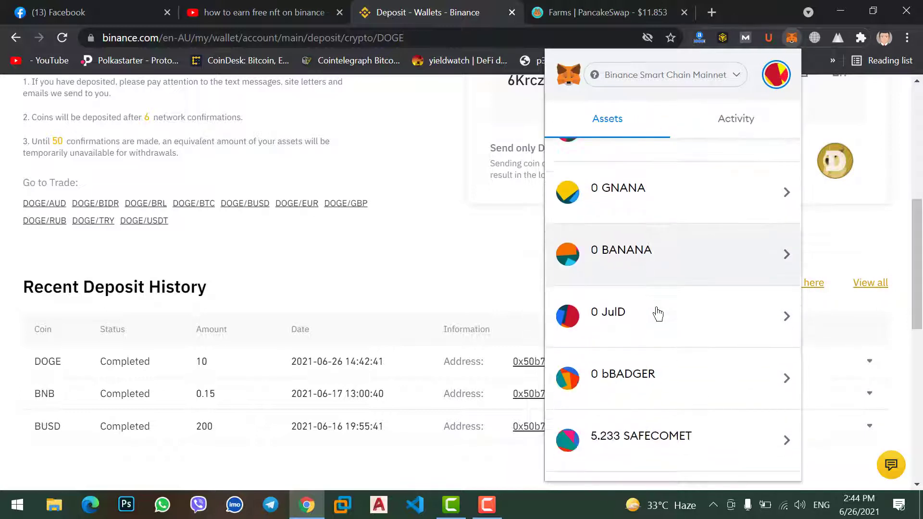
pyautogui.scroll(-3)
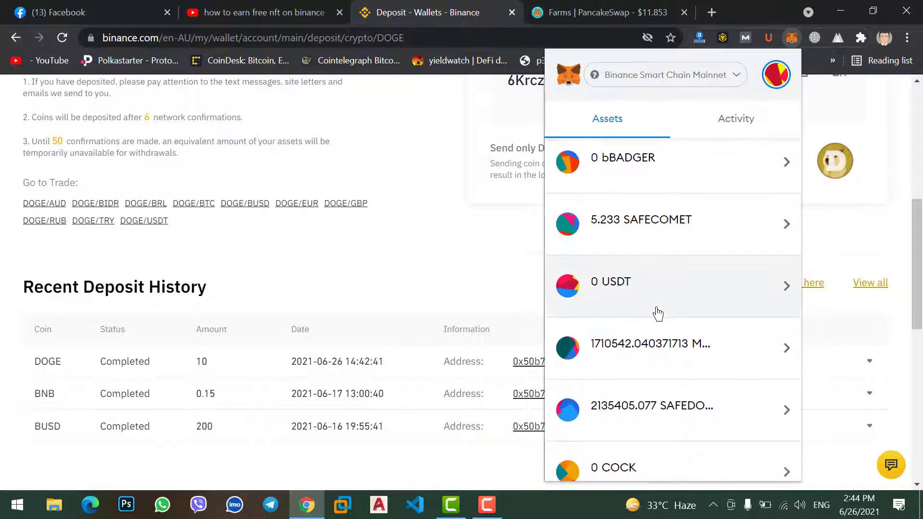
pyautogui.scroll(-3)
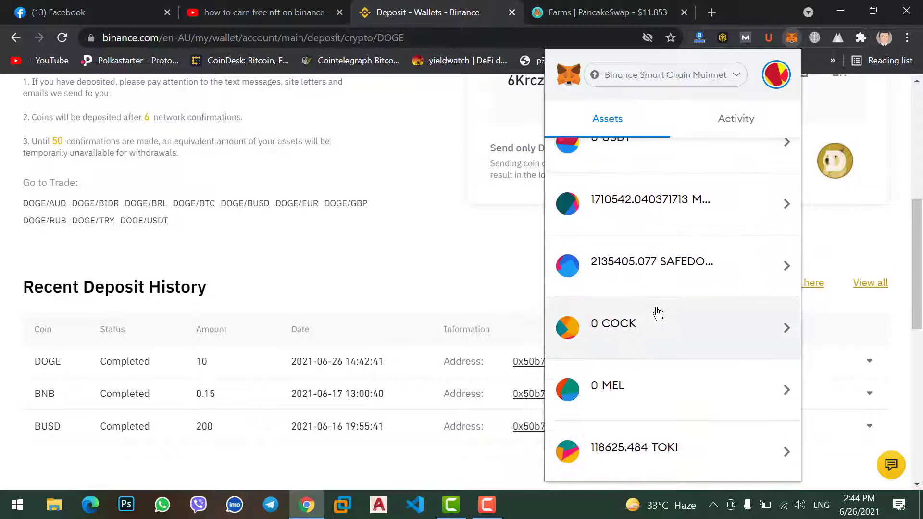
pyautogui.scroll(-3)
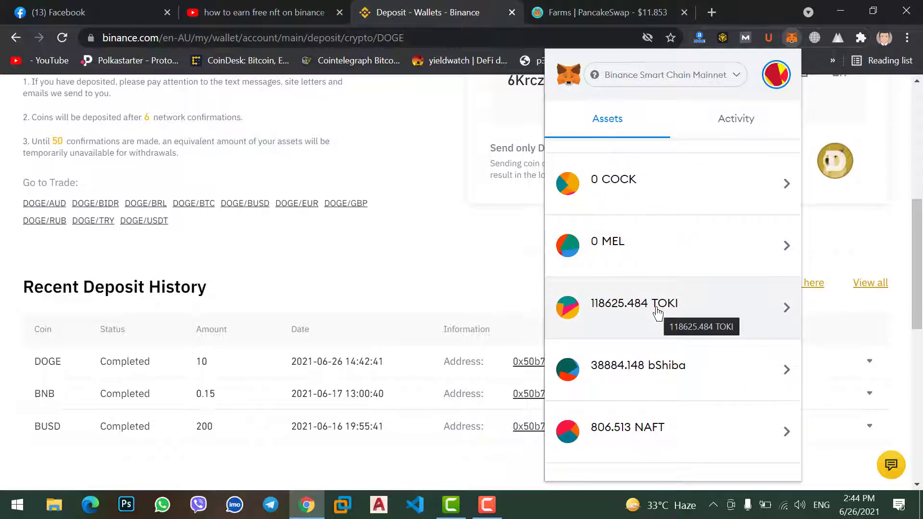
pyautogui.scroll(-3)
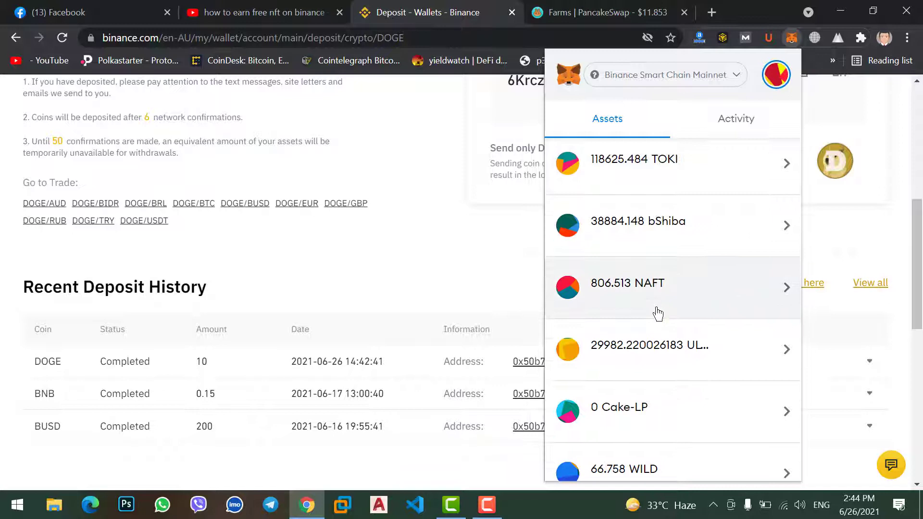
pyautogui.moveTo(661, 271)
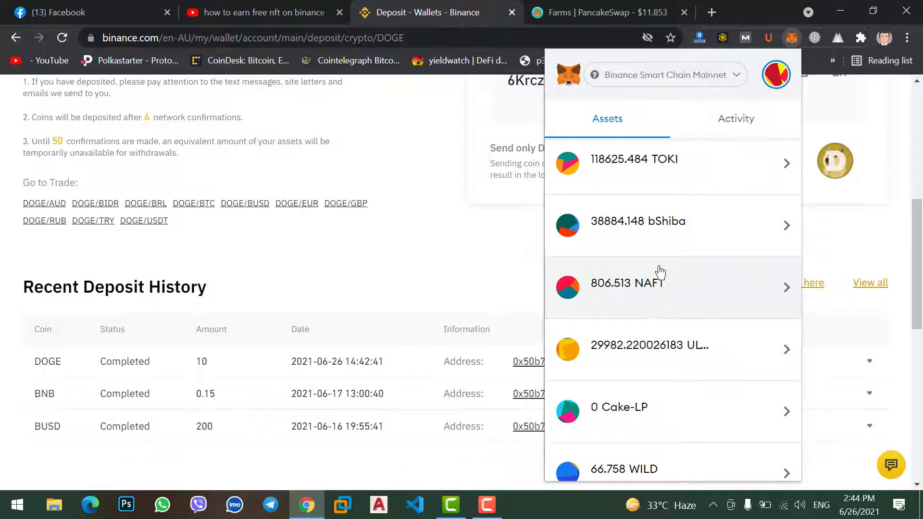
pyautogui.moveTo(662, 259)
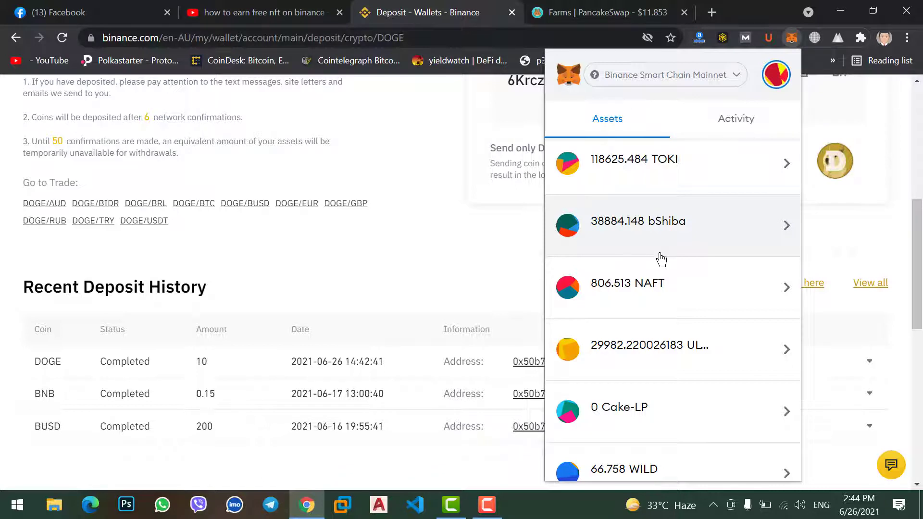
# Return to Binance and check the DOGE available balance of 10.04178 DOGE
pyautogui.click(400, 239)
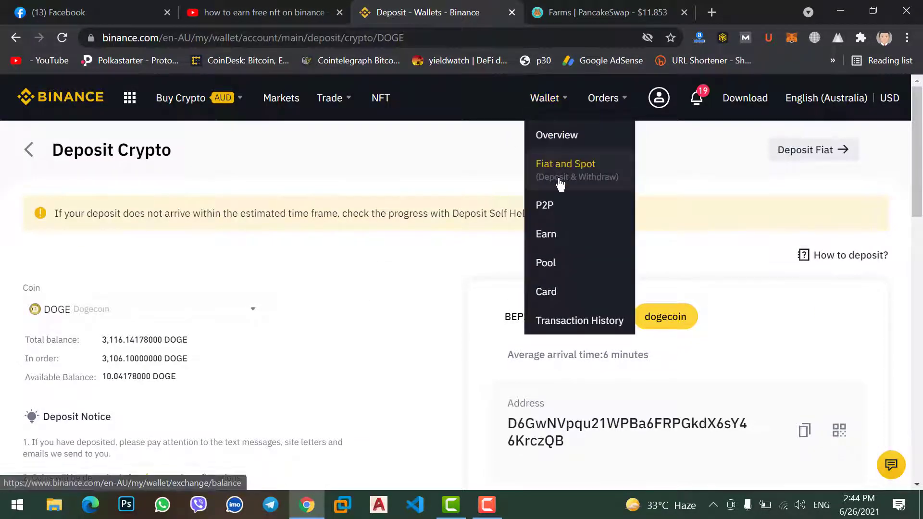
pyautogui.click(374, 285)
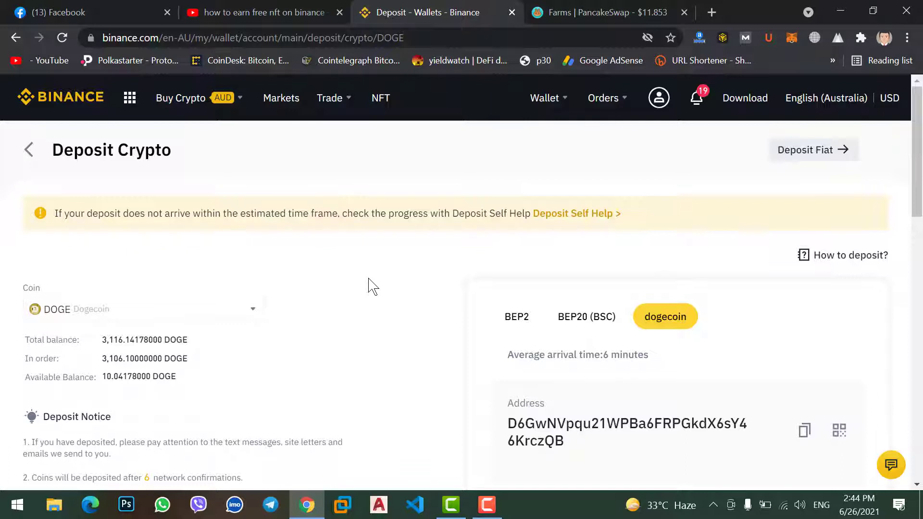
pyautogui.click(603, 98)
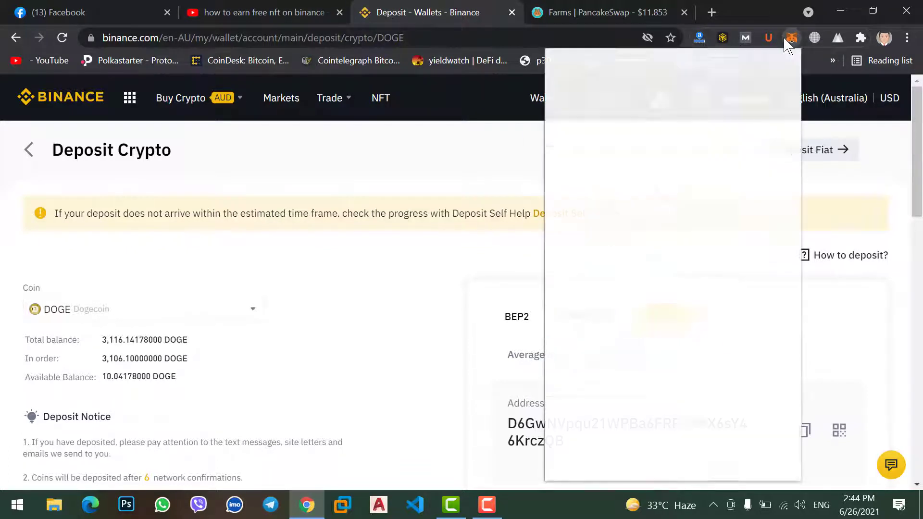
# Reopen the MetaMask wallet overview showing 0.6037 BNB
pyautogui.click(792, 38)
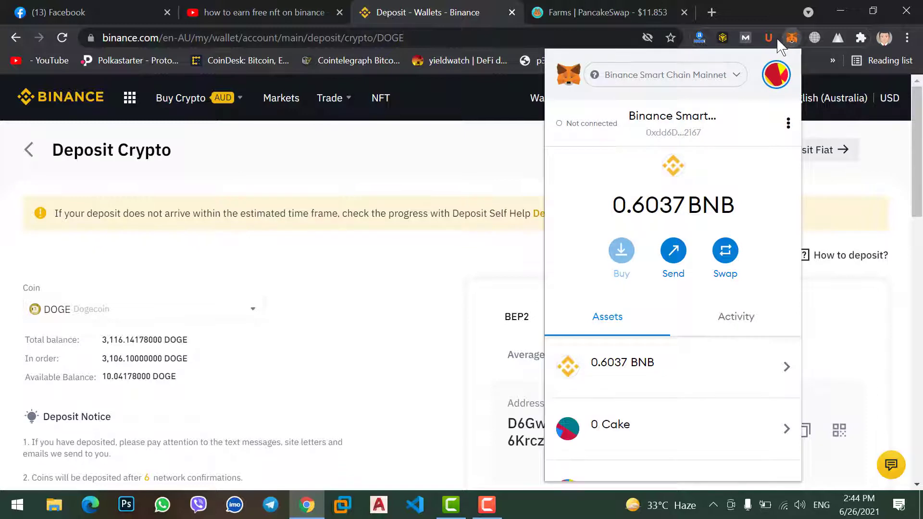
pyautogui.moveTo(441, 176)
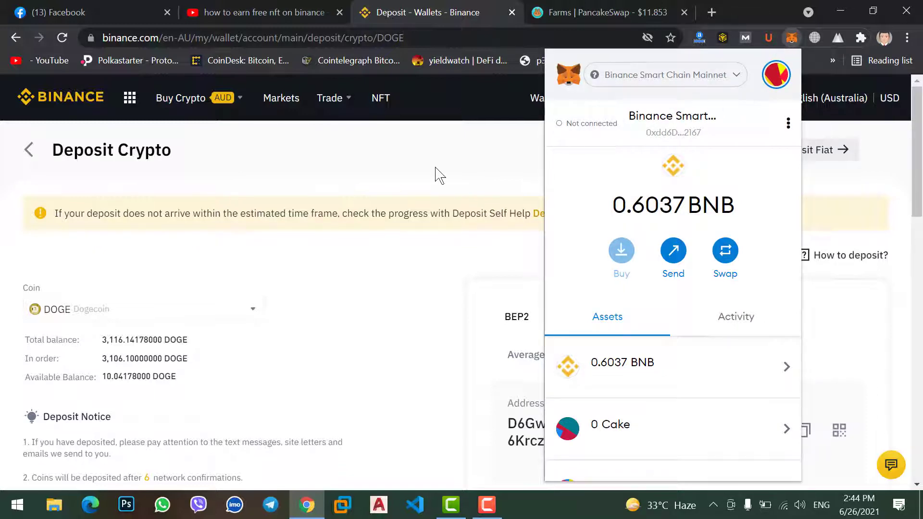
pyautogui.moveTo(425, 171)
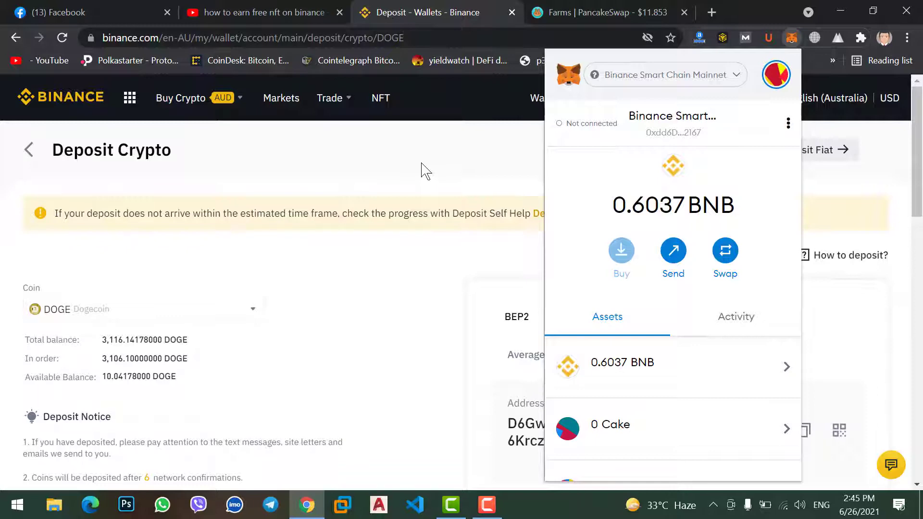
# Dismiss MetaMask and view the deposit notice and DOGE trading pairs below the address
pyautogui.click(318, 278)
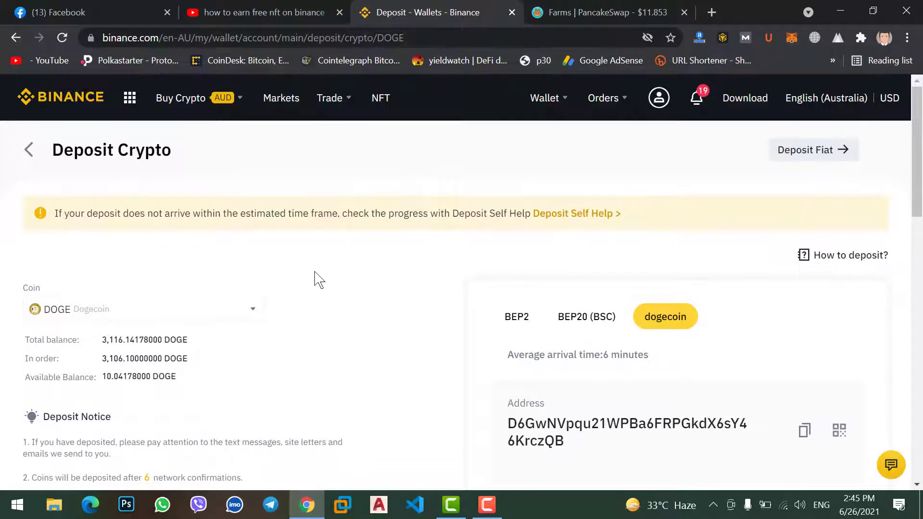
pyautogui.scroll(-3)
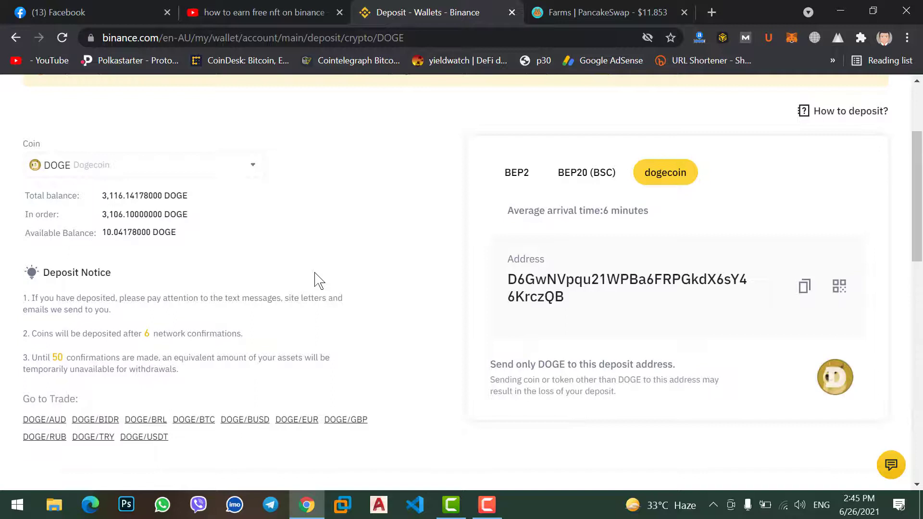